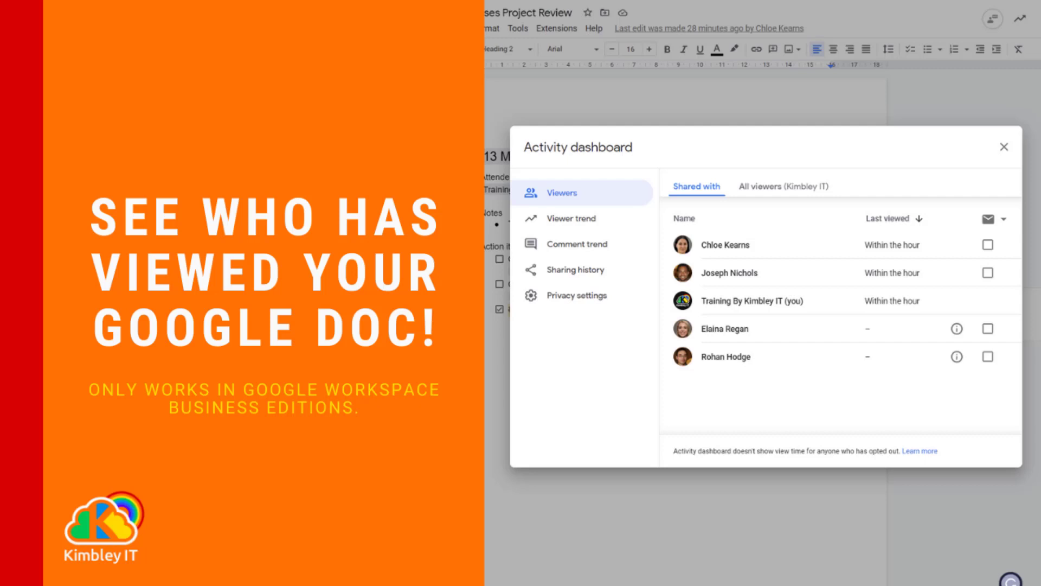
# Open the Activity dashboard and view its privacy settings, where view history is enabled
pyautogui.click(1003, 147)
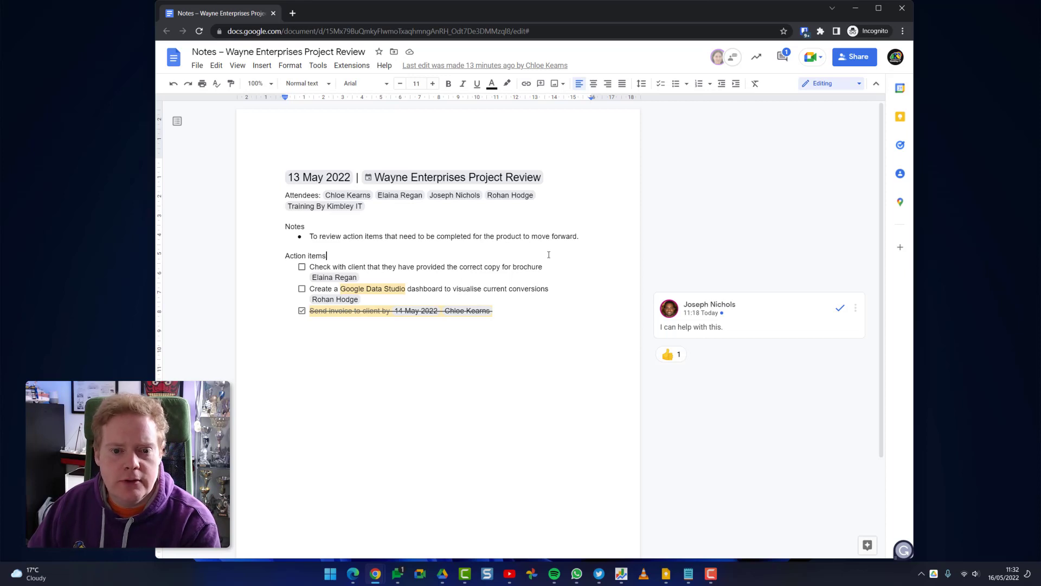
pyautogui.moveTo(681, 195)
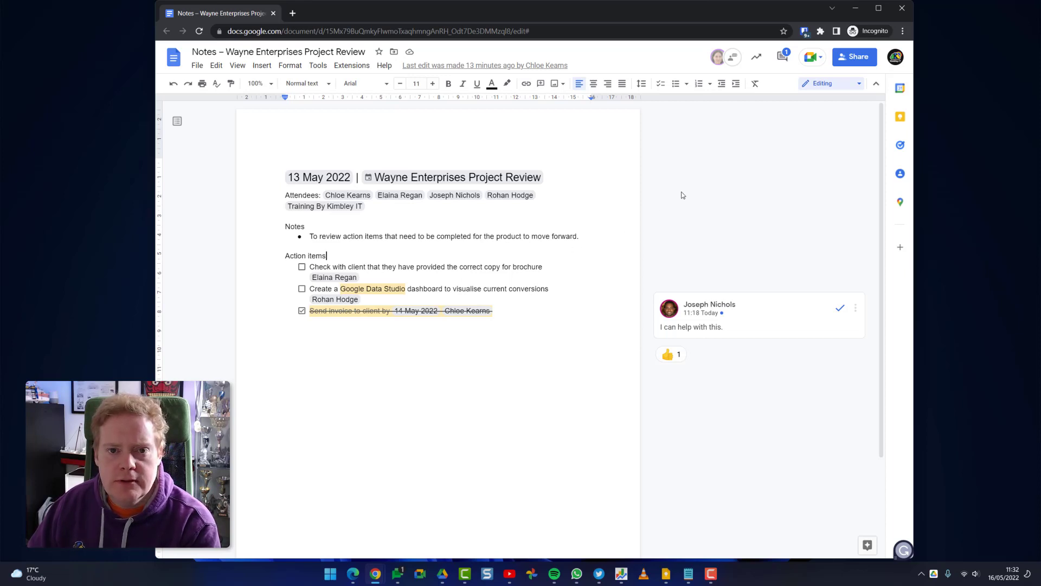
pyautogui.moveTo(722, 173)
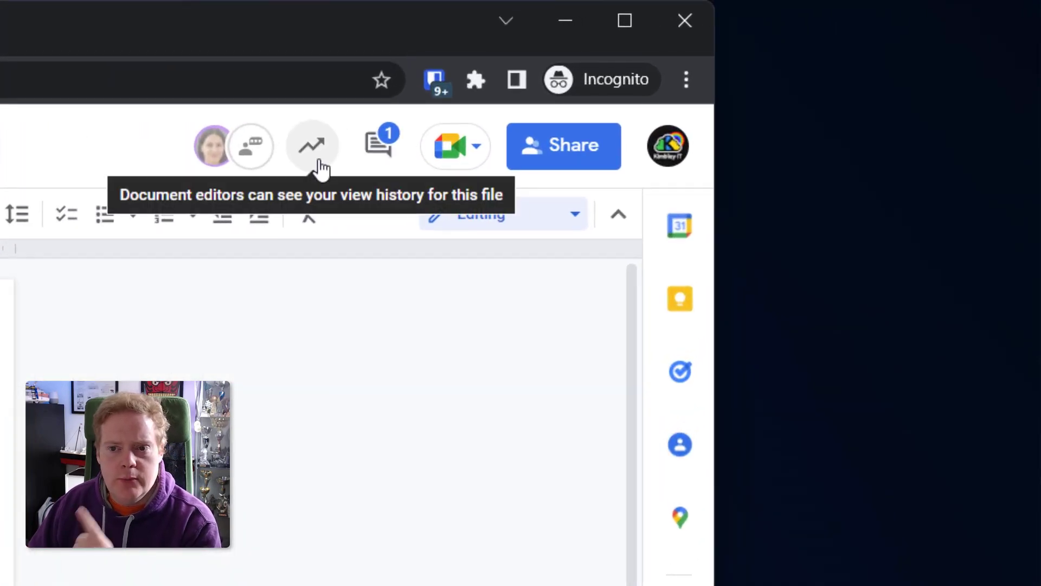
pyautogui.click(312, 146)
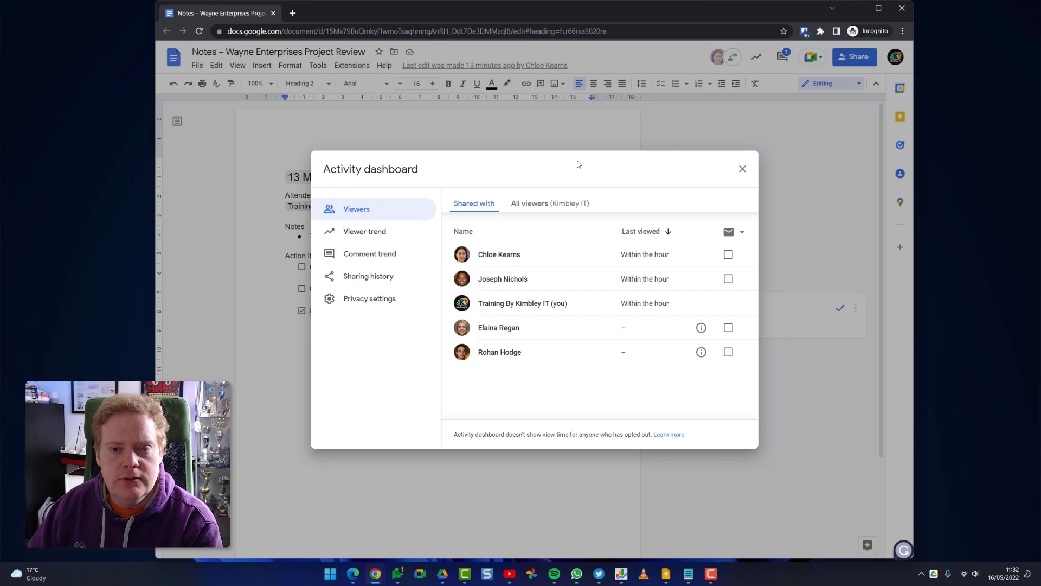
pyautogui.moveTo(523, 280)
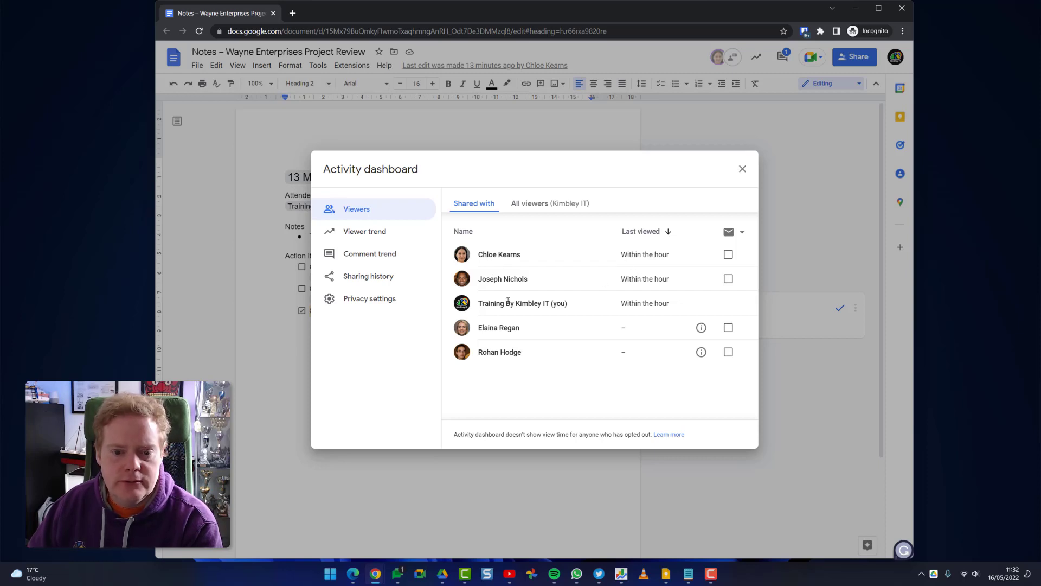
pyautogui.moveTo(601, 187)
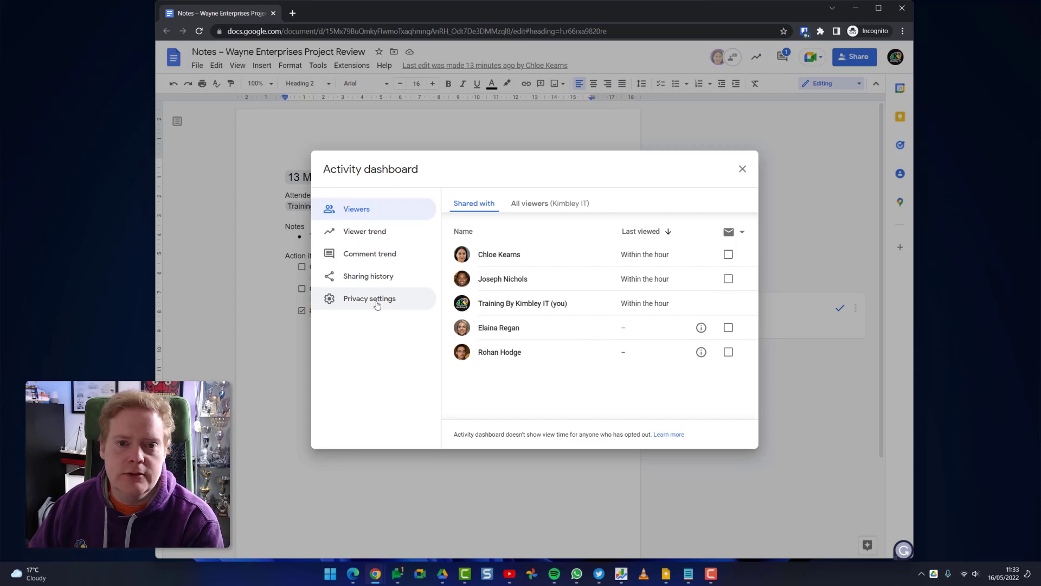
pyautogui.click(369, 299)
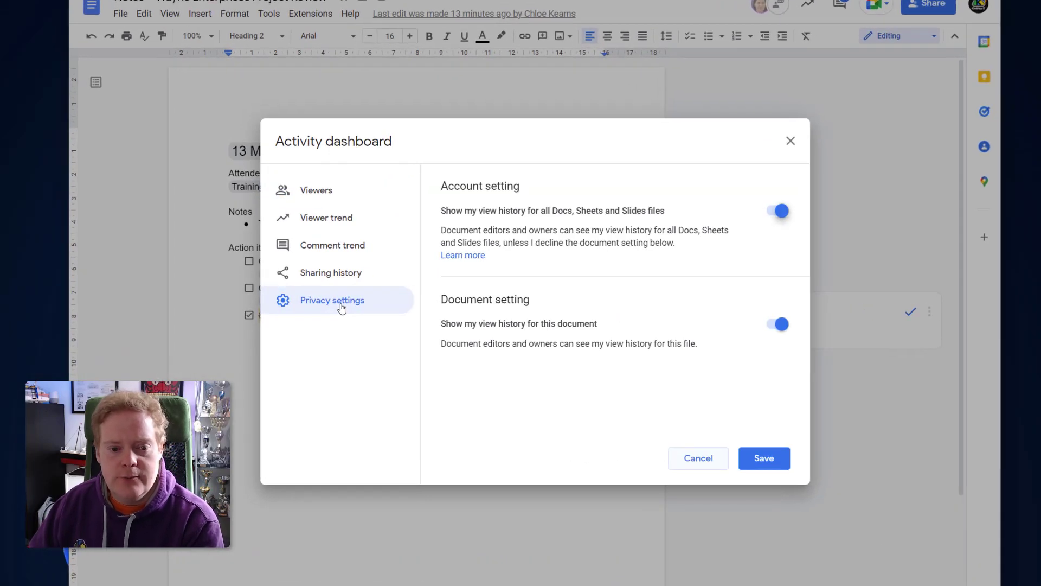
pyautogui.moveTo(770, 275)
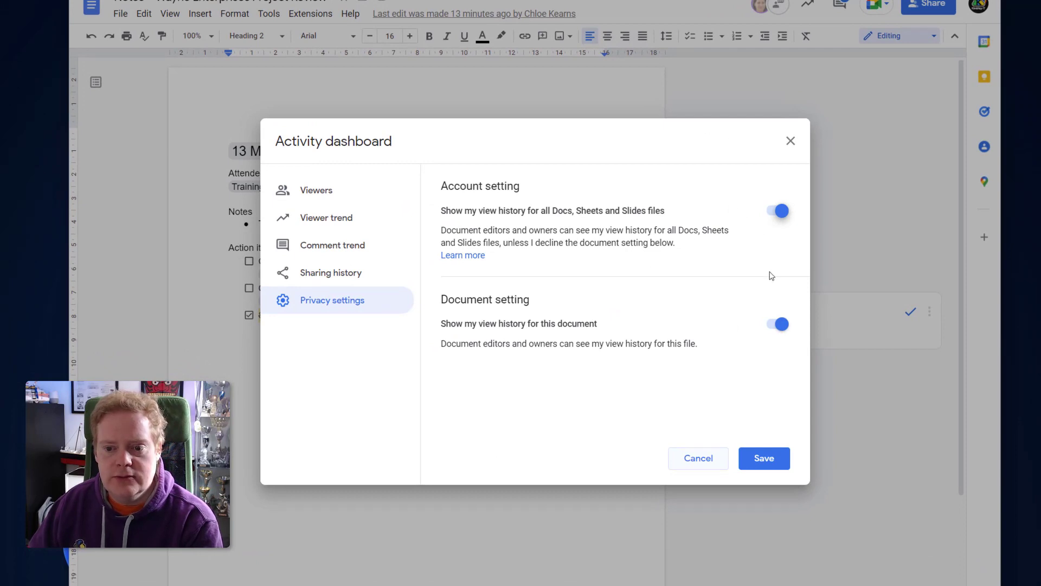
pyautogui.moveTo(767, 318)
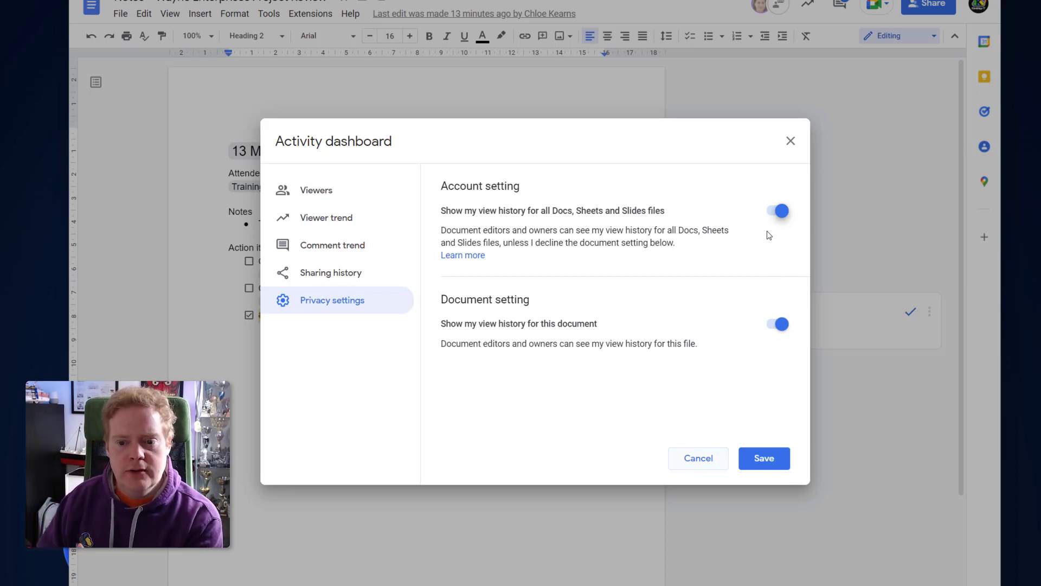
pyautogui.click(331, 272)
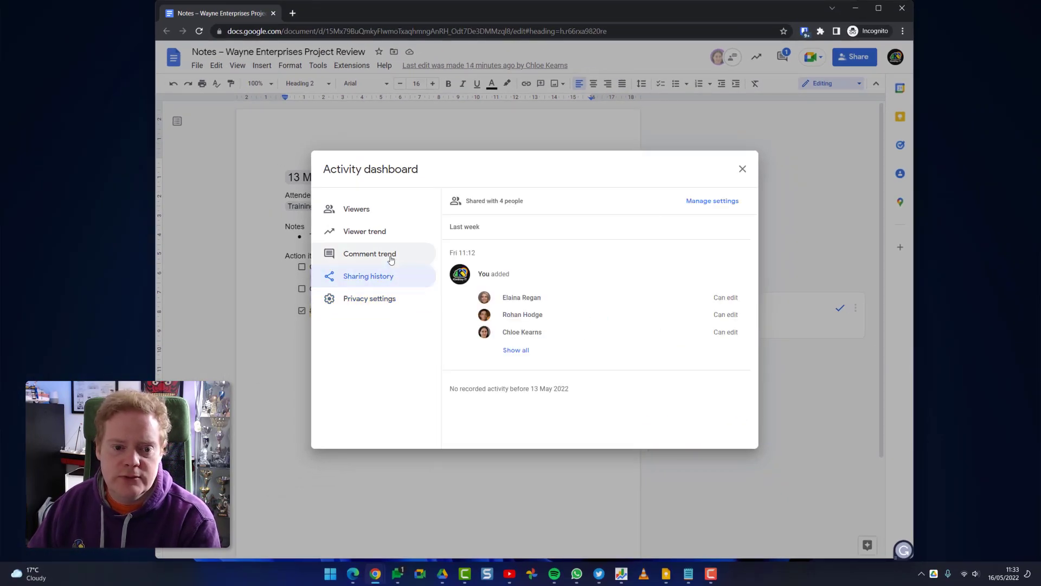
pyautogui.click(370, 253)
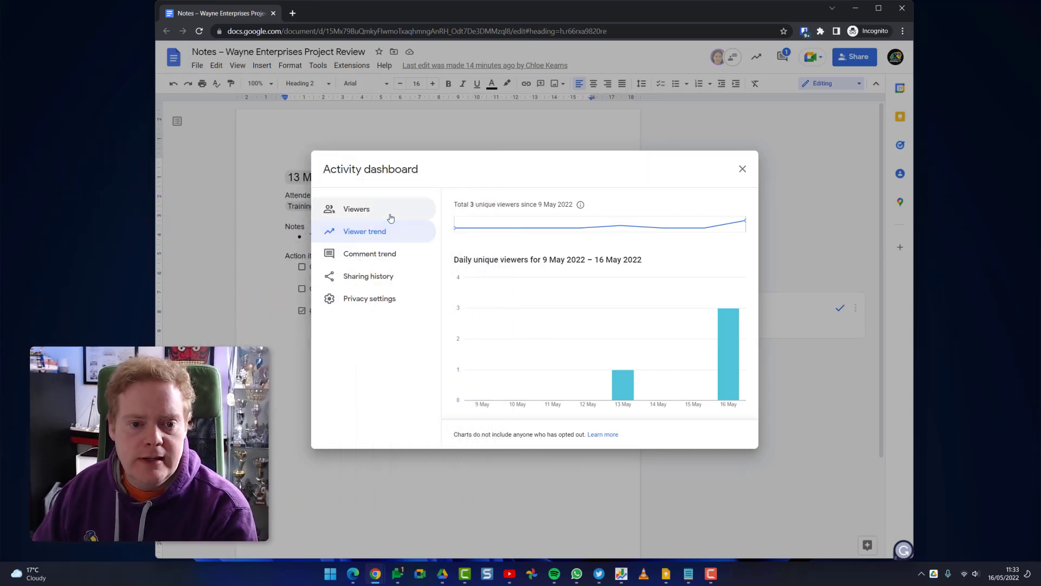
pyautogui.click(356, 208)
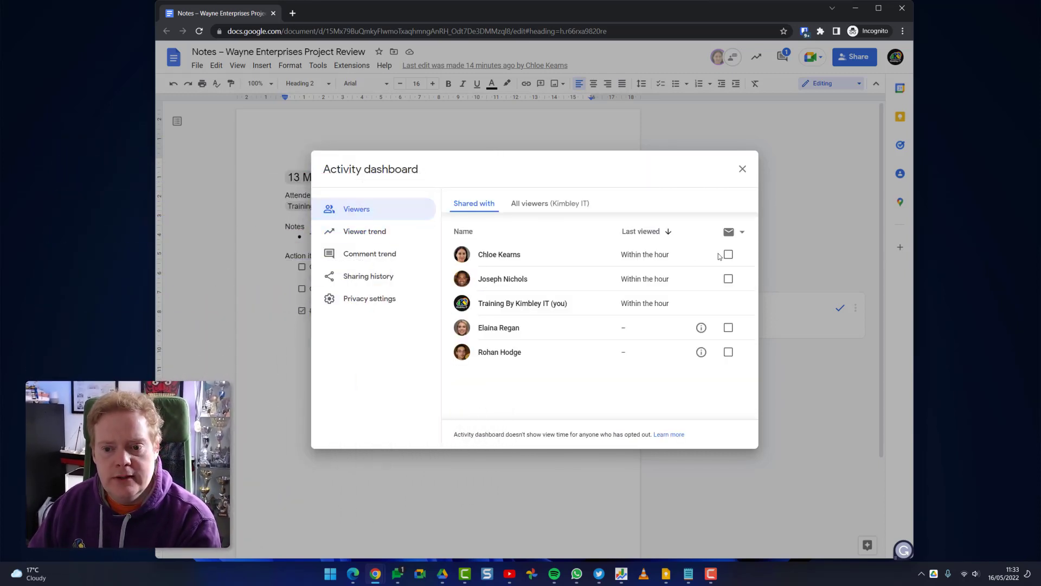
pyautogui.click(728, 278)
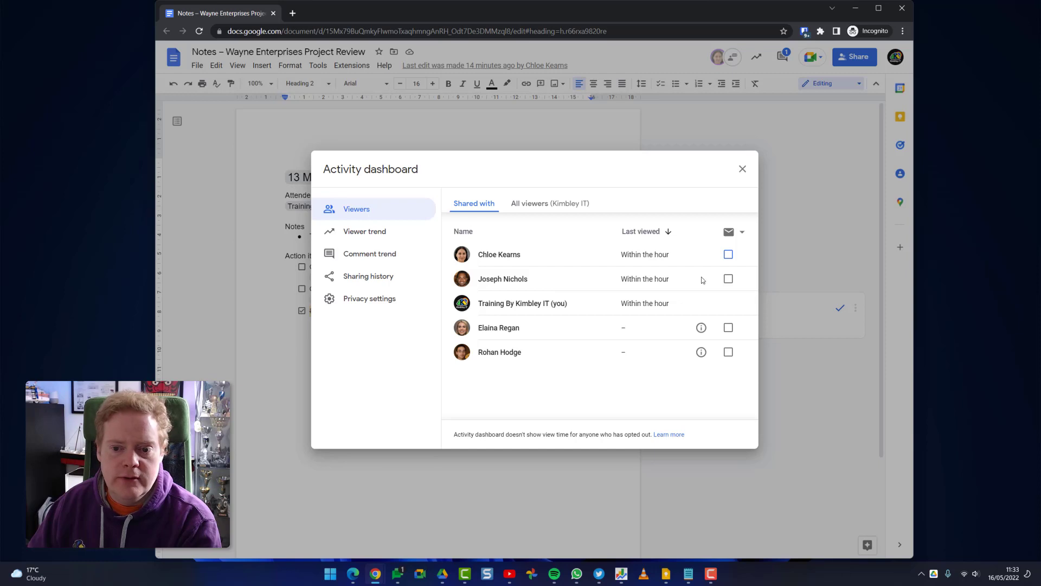
pyautogui.click(727, 279)
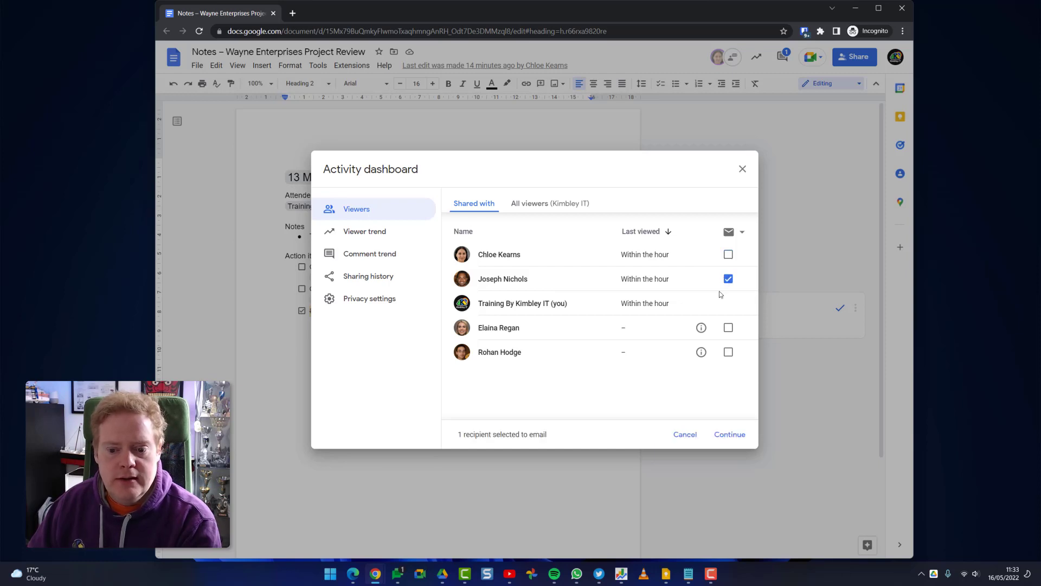
pyautogui.click(728, 434)
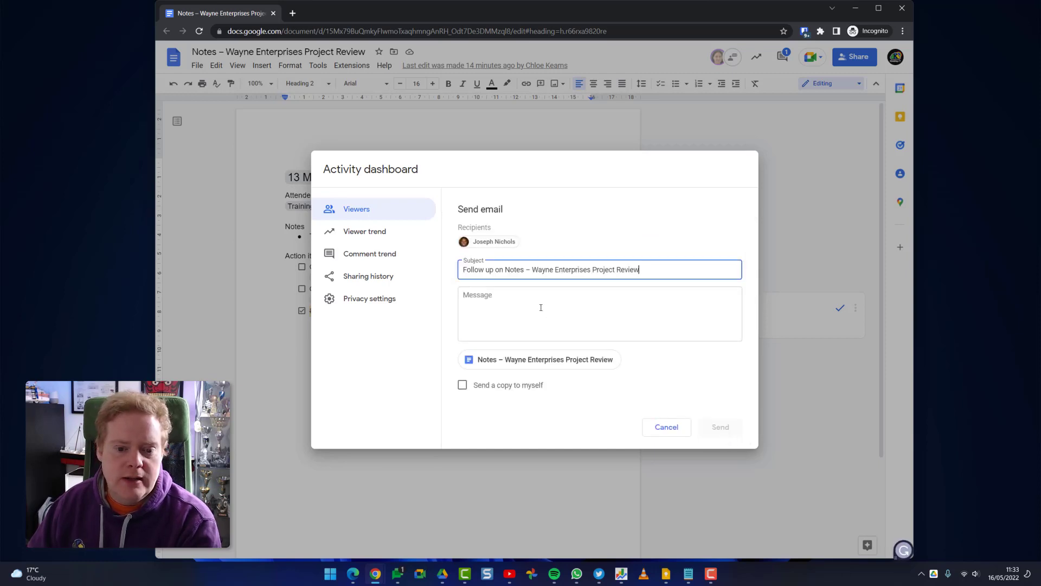